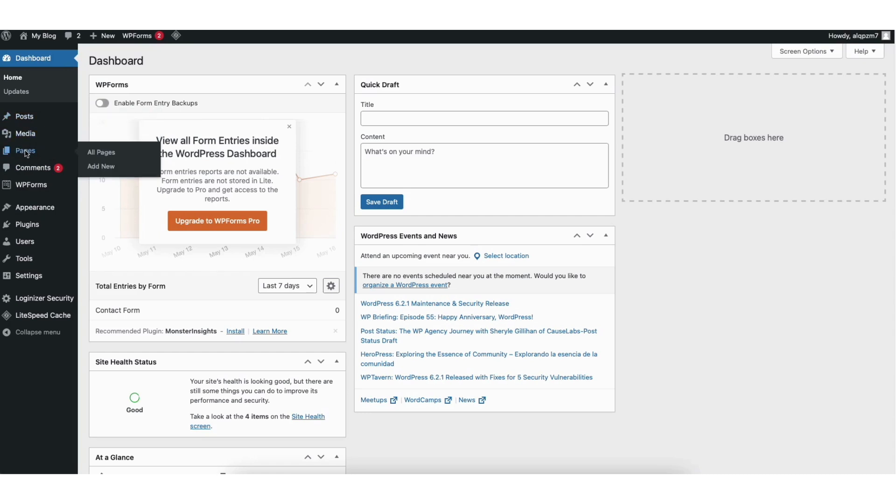
Step: Go to All Pages and open Sample Page in the block editor
{"action": "left_click", "coordinate": [101, 152]}
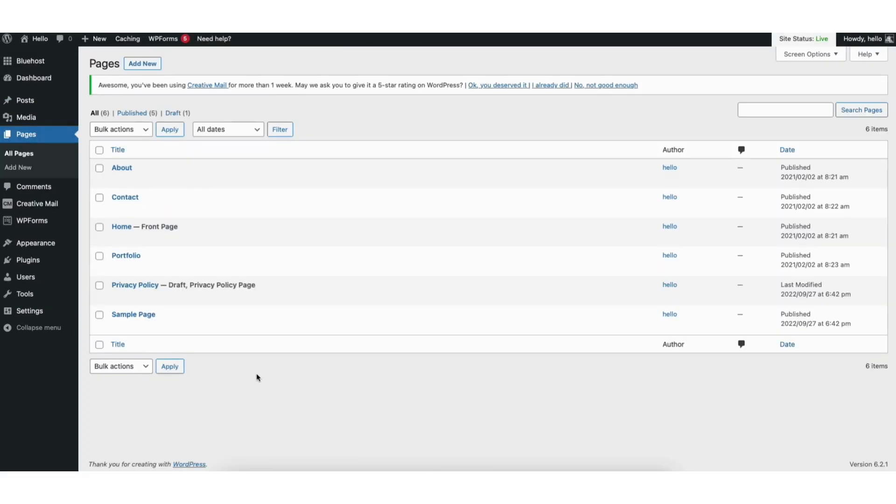
{"action": "mouse_move", "coordinate": [133, 314]}
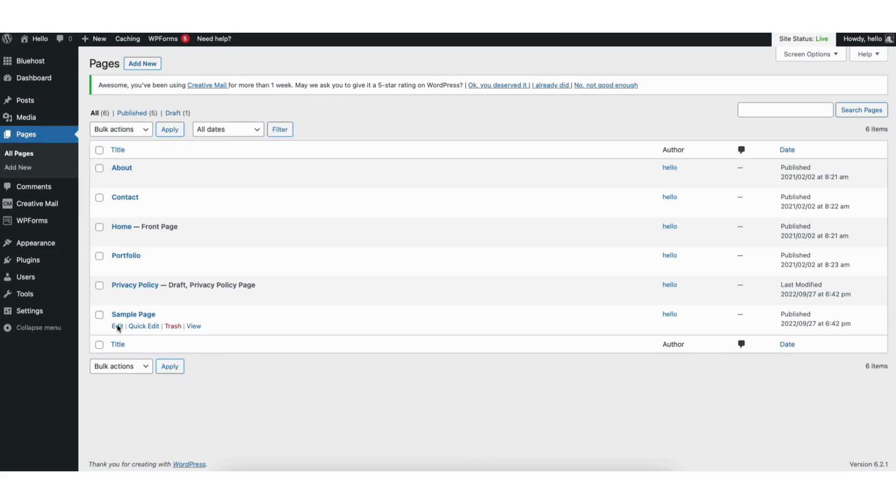
{"action": "left_click", "coordinate": [116, 325]}
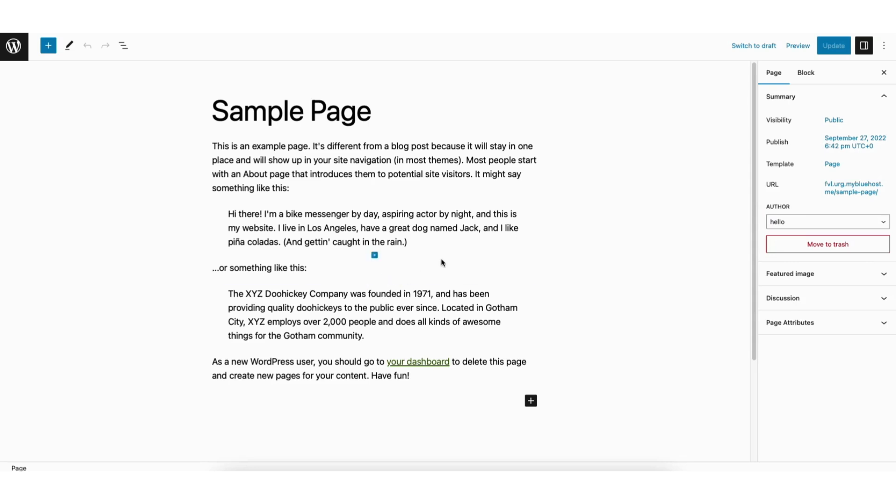
{"action": "mouse_move", "coordinate": [670, 223]}
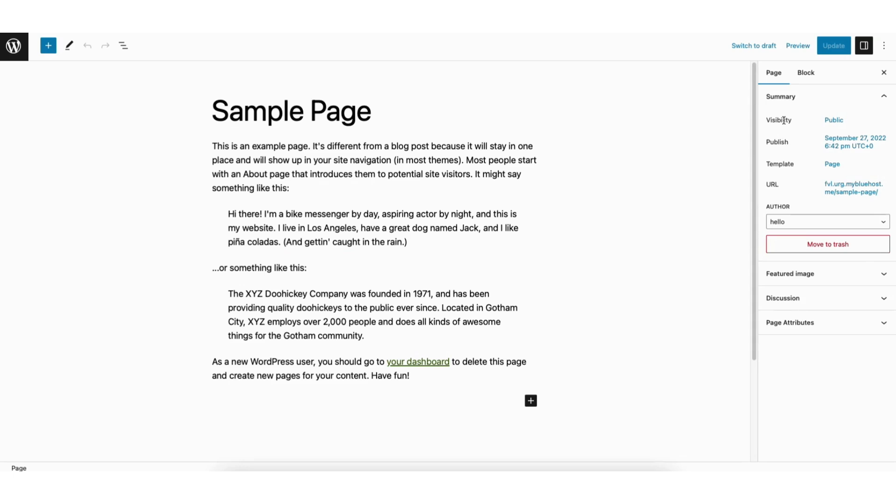
{"action": "mouse_move", "coordinate": [833, 121]}
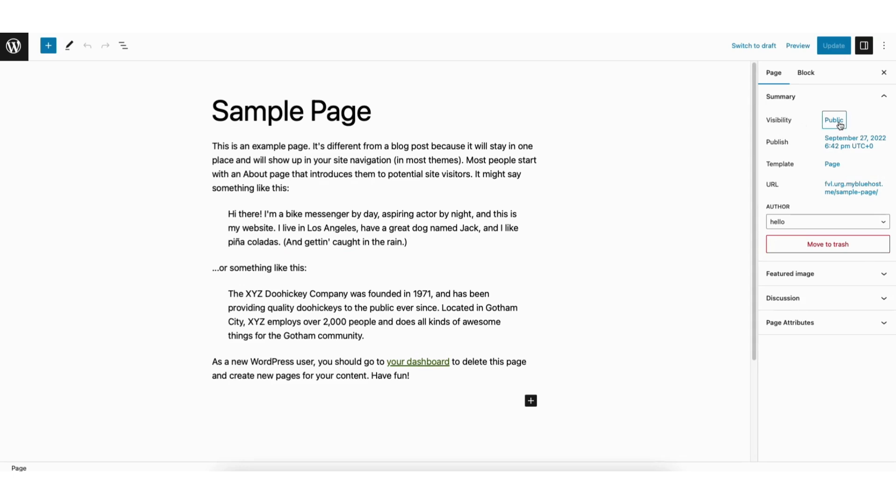
{"action": "left_click", "coordinate": [833, 120]}
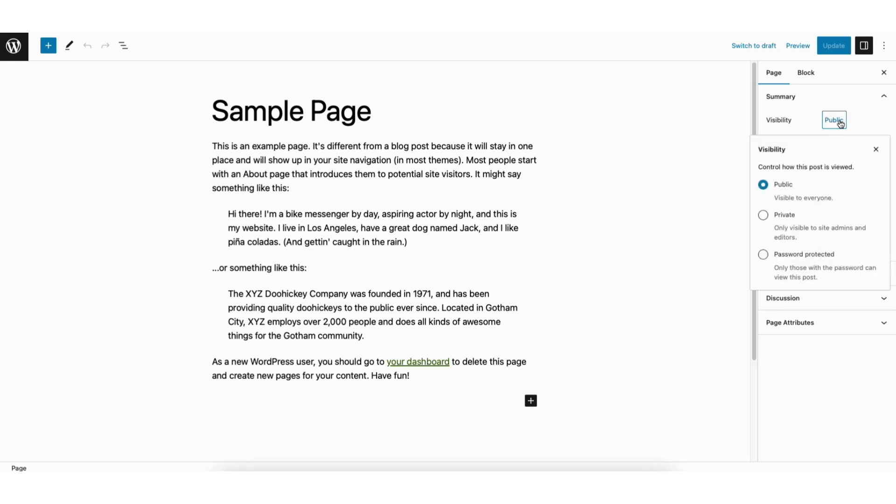
{"action": "mouse_move", "coordinate": [765, 253]}
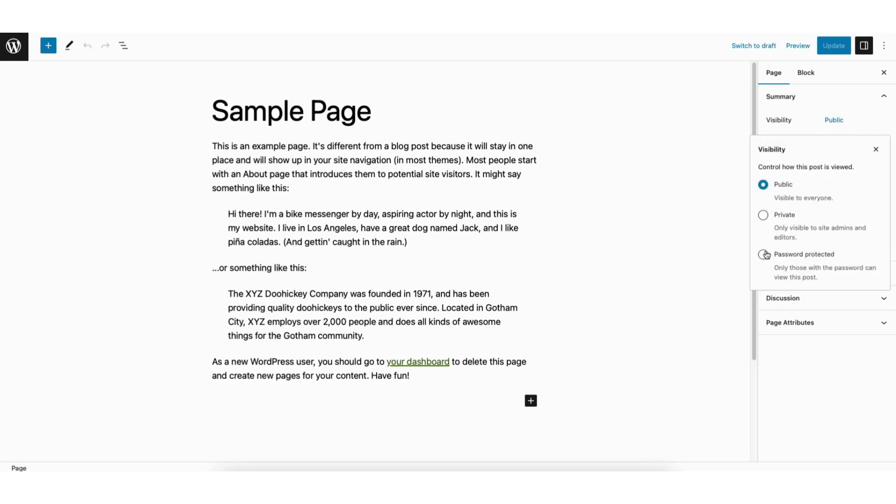
{"action": "left_click", "coordinate": [764, 254]}
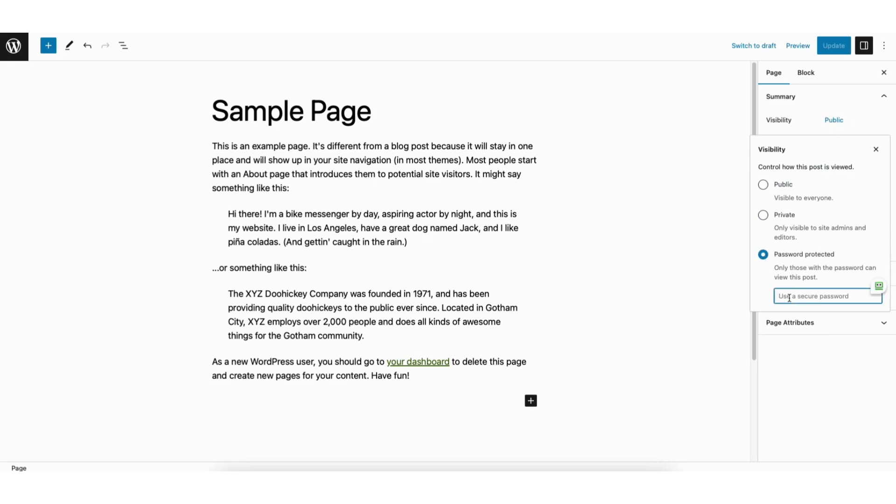
{"action": "type", "text": "securepa"}
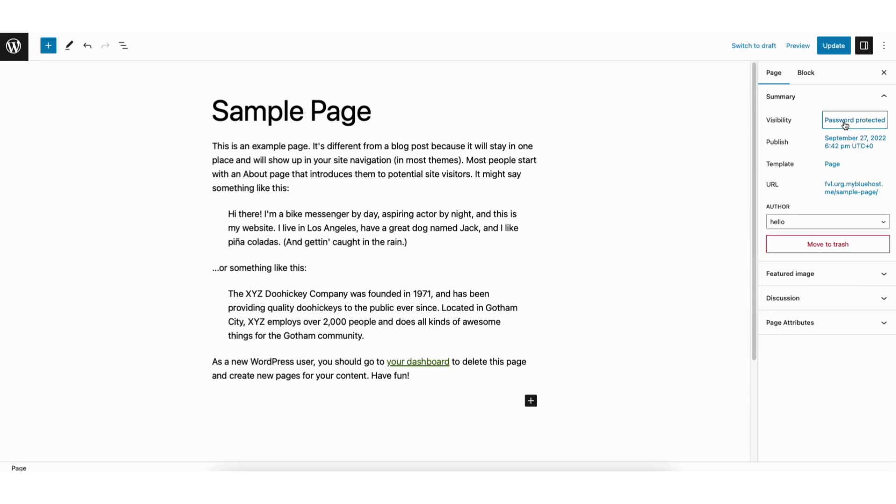
Step: Update Sample Page and preview it in a new tab, showing the password prompt
{"action": "left_click", "coordinate": [832, 45]}
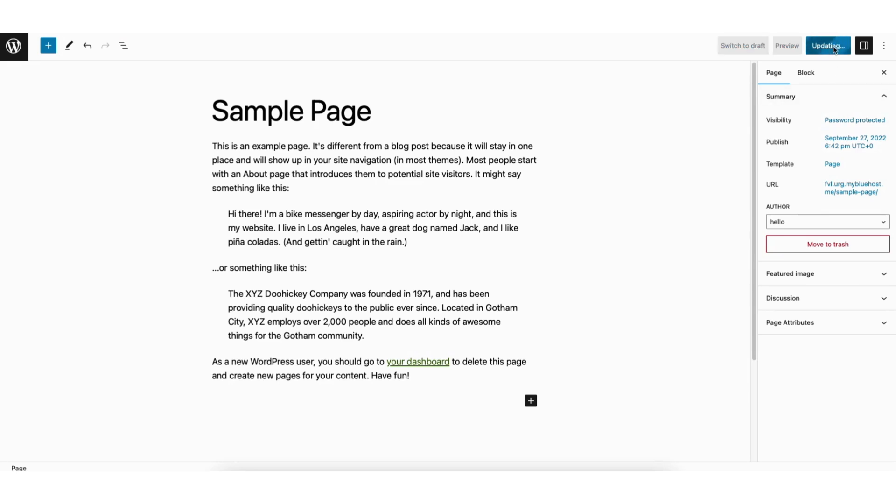
{"action": "left_click", "coordinate": [828, 46]}
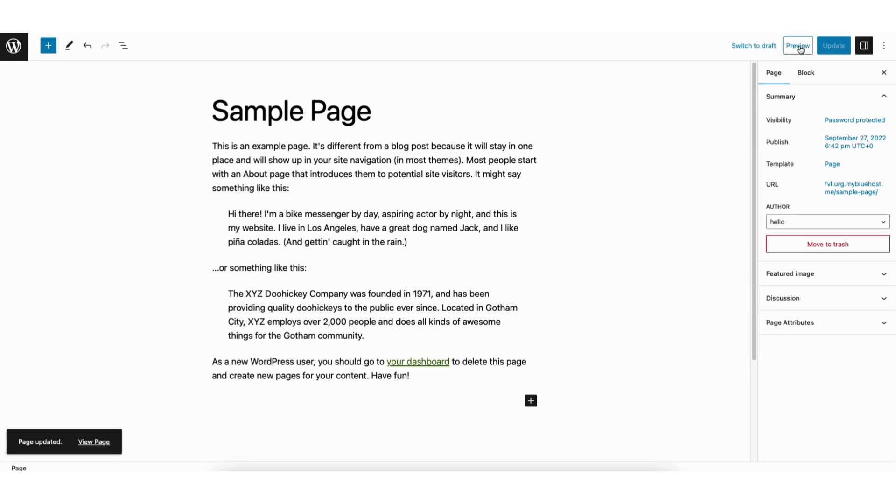
{"action": "left_click", "coordinate": [797, 45]}
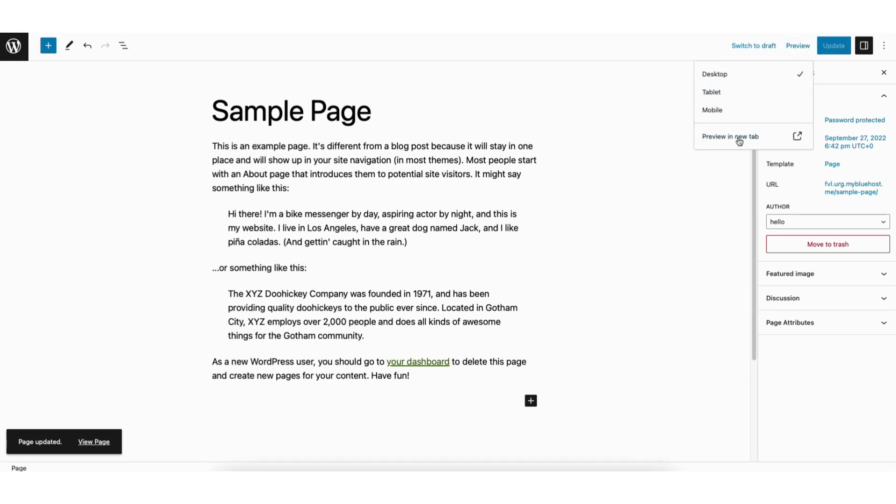
{"action": "left_click", "coordinate": [731, 137]}
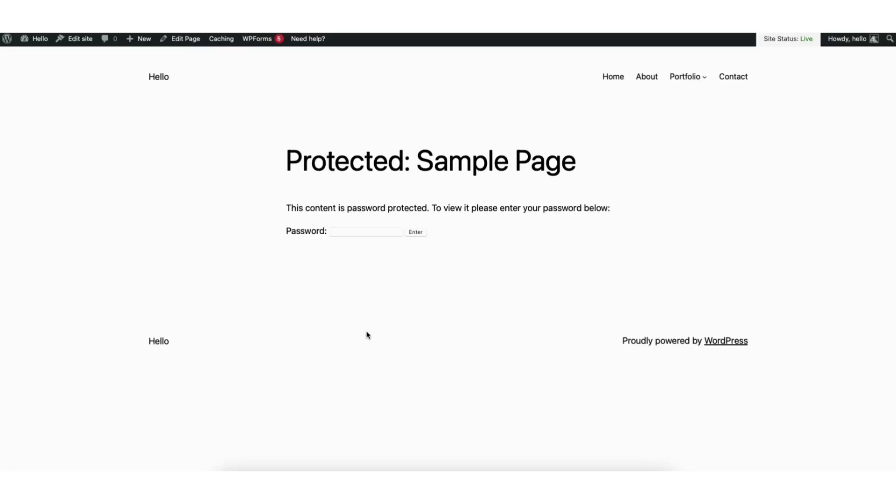
{"action": "mouse_move", "coordinate": [366, 212]}
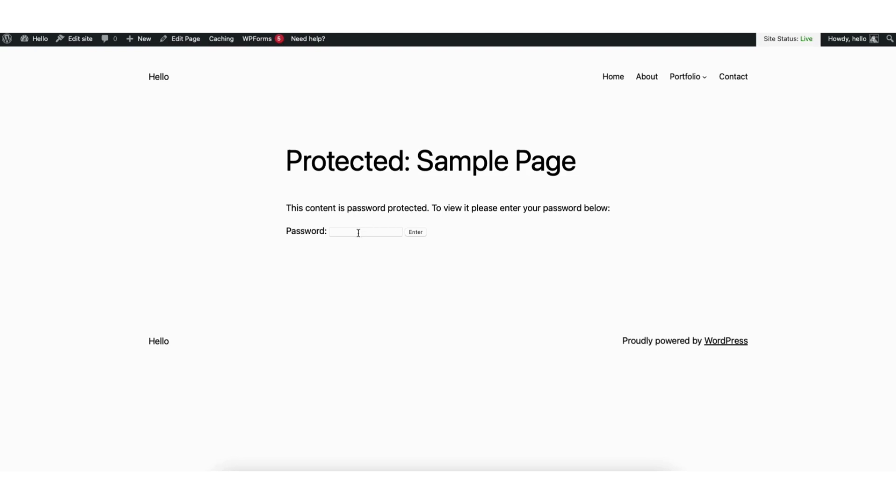
Step: Enter the password on the protected preview to reveal Sample Page's full content
{"action": "left_click", "coordinate": [365, 231]}
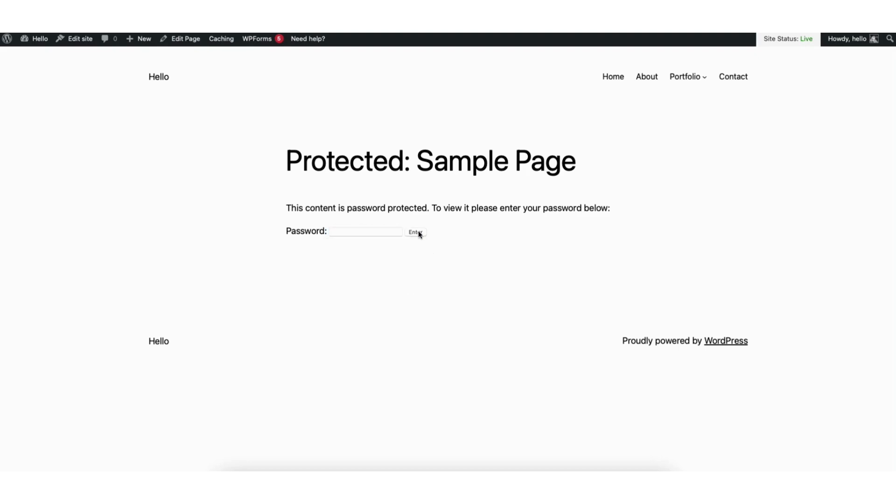
{"action": "left_click", "coordinate": [415, 233]}
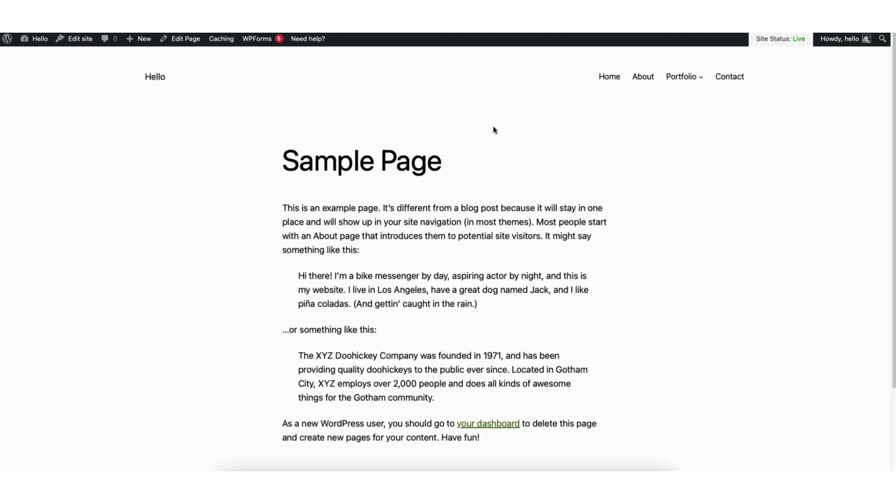